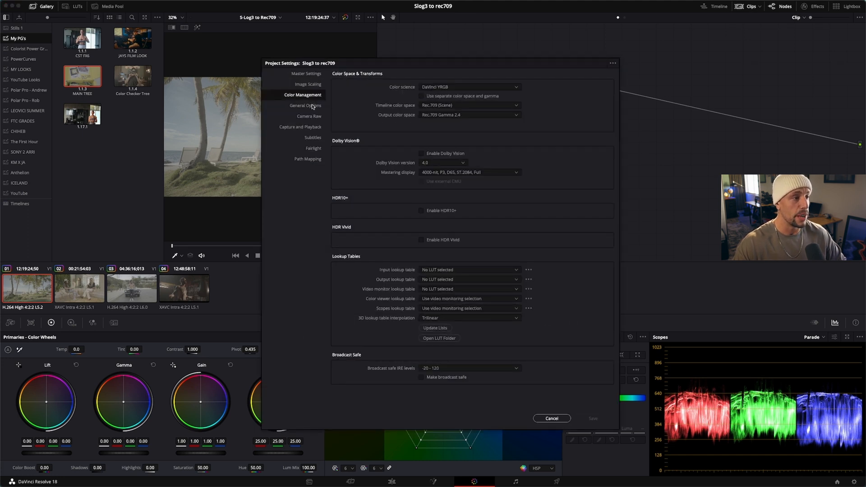
{"action": "mouse_move", "coordinate": [401, 94]}
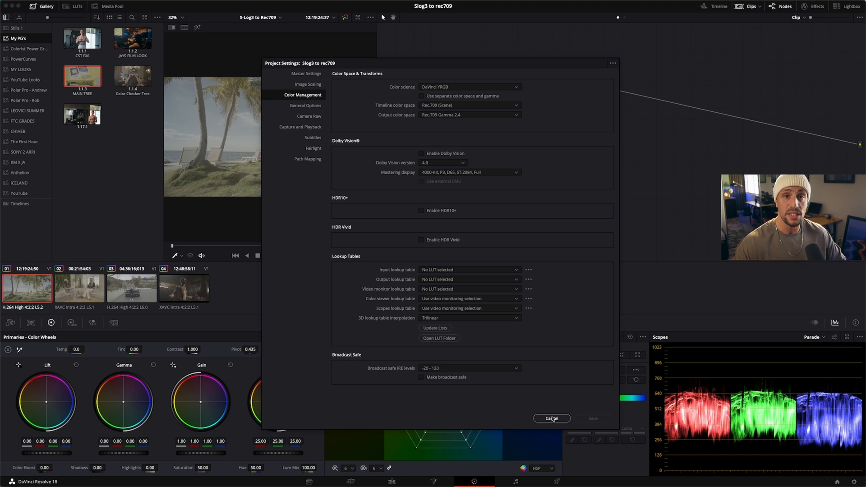
Step: Cancel out of the Color Management settings, leaving DaVinci YRGB with Rec.709 output unchanged
{"action": "left_click", "coordinate": [551, 417]}
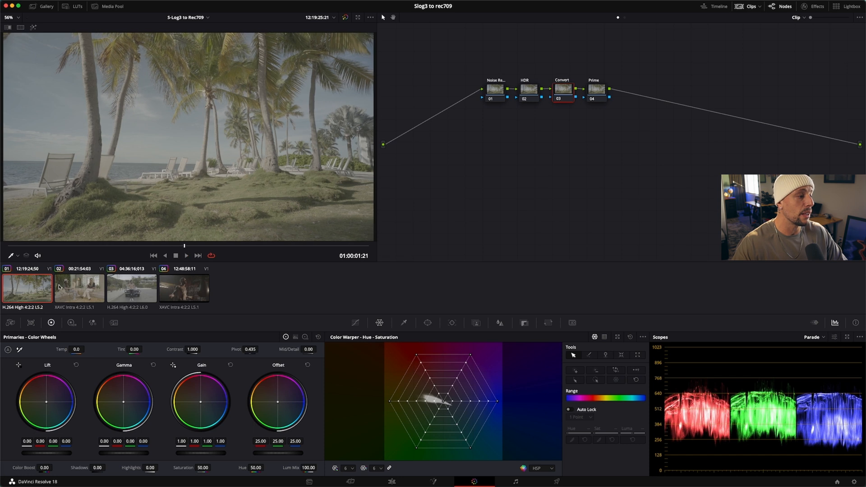
Step: Play back the interview clip (02) and the car clip (03), then select the boxing gym clip (04)
{"action": "left_click", "coordinate": [80, 288]}
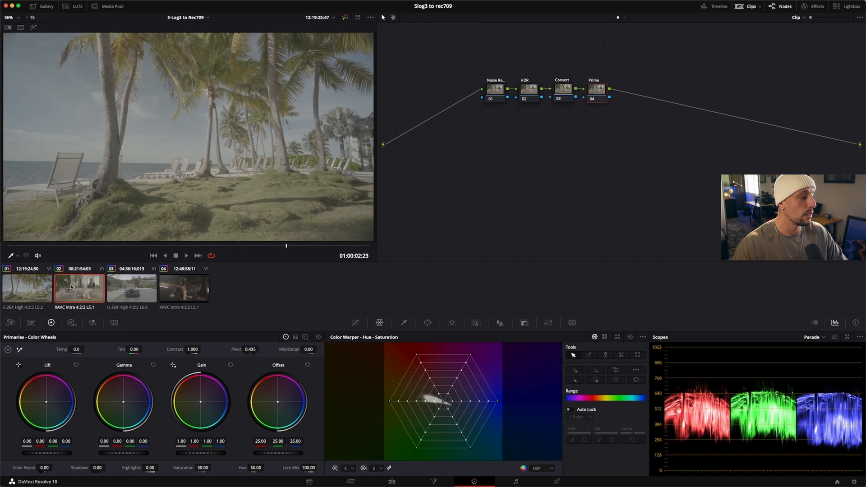
{"action": "left_click", "coordinate": [78, 289]}
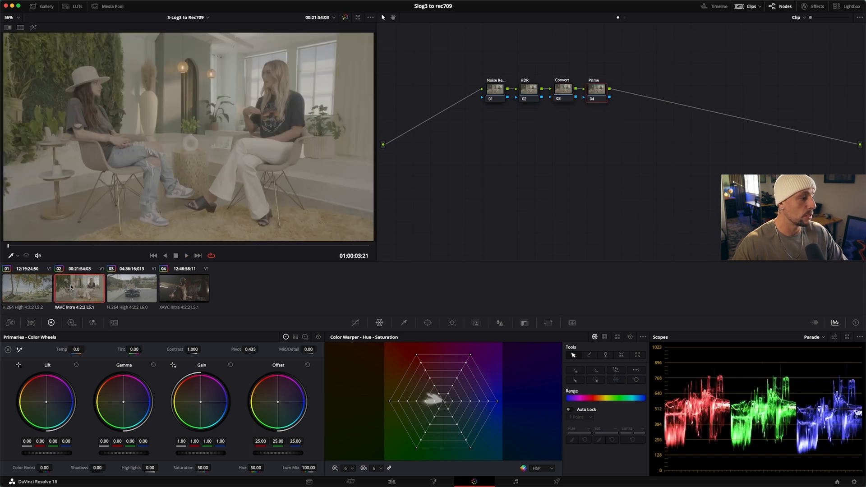
{"action": "left_click", "coordinate": [186, 255]}
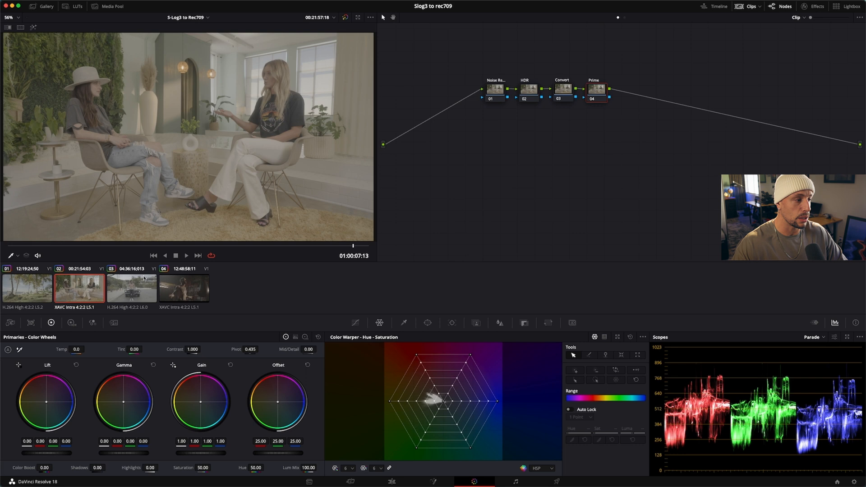
{"action": "left_click", "coordinate": [131, 288]}
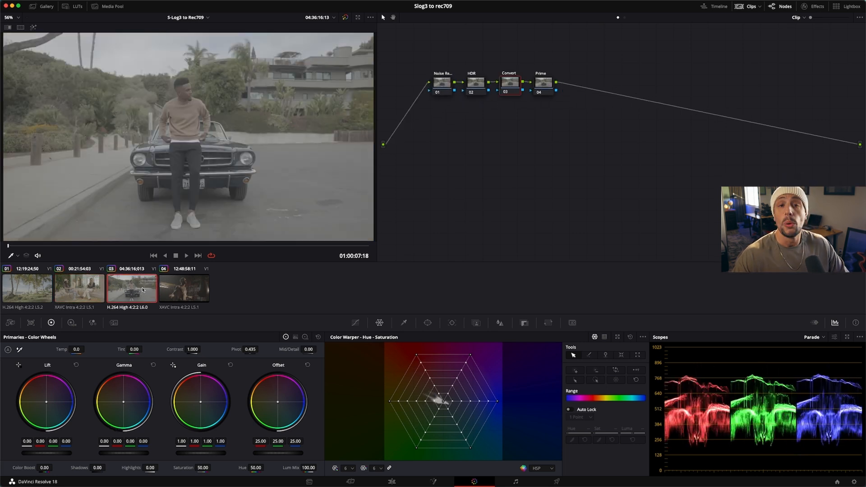
{"action": "left_click", "coordinate": [185, 255]}
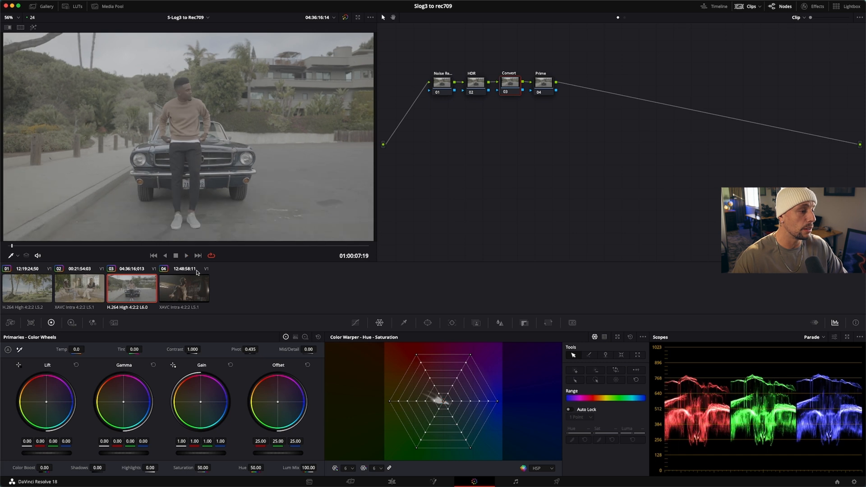
{"action": "left_click", "coordinate": [184, 289]}
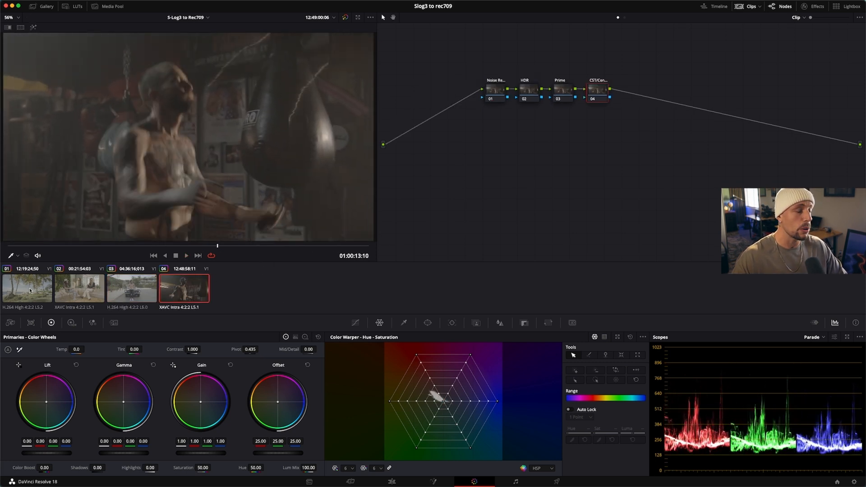
Step: Return to the palm beach clip (01) and make its Convert node (03) active for grading
{"action": "left_click", "coordinate": [26, 287]}
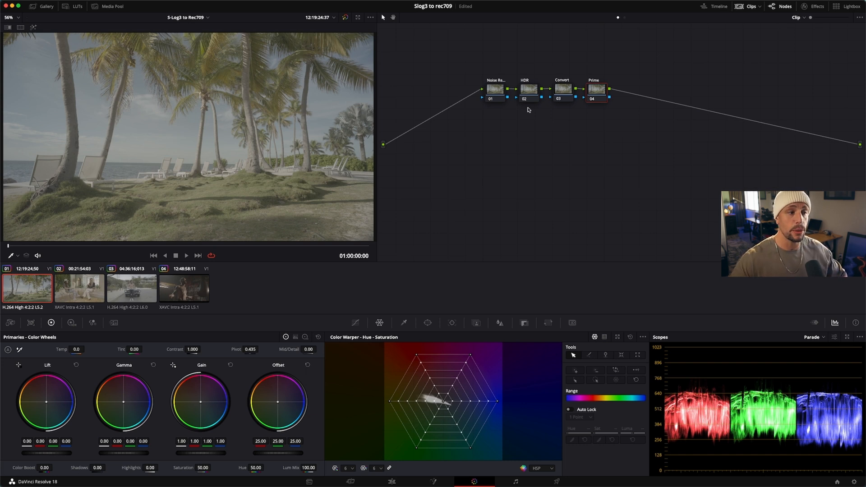
{"action": "mouse_move", "coordinate": [632, 168]}
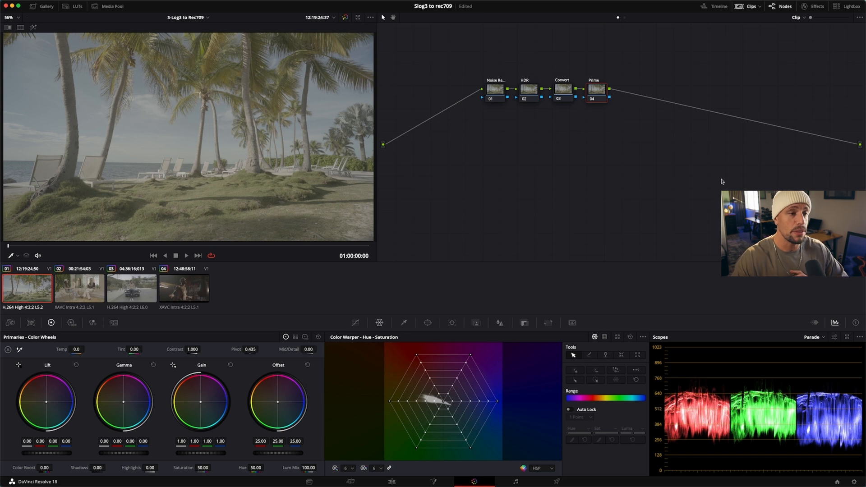
{"action": "left_click", "coordinate": [561, 89]}
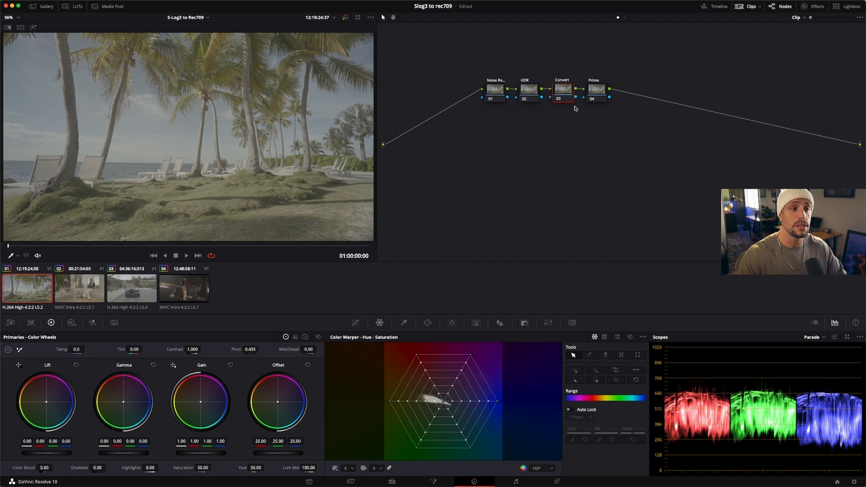
{"action": "mouse_move", "coordinate": [609, 101]}
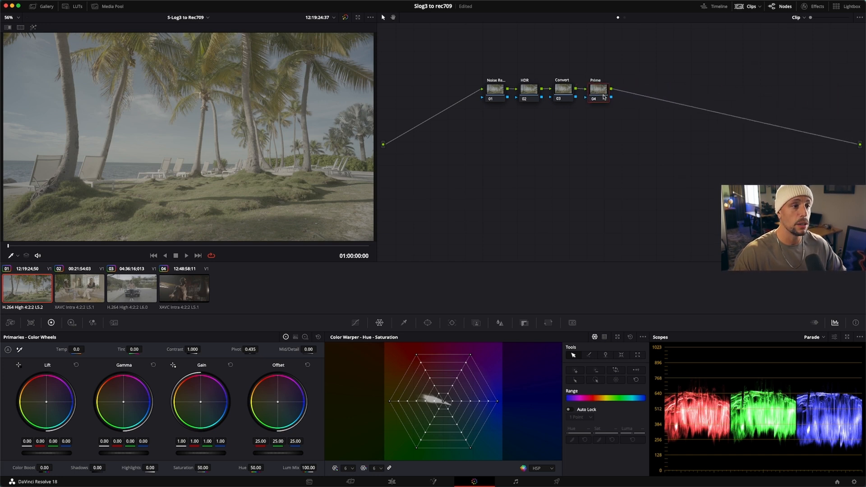
{"action": "left_click", "coordinate": [561, 88]}
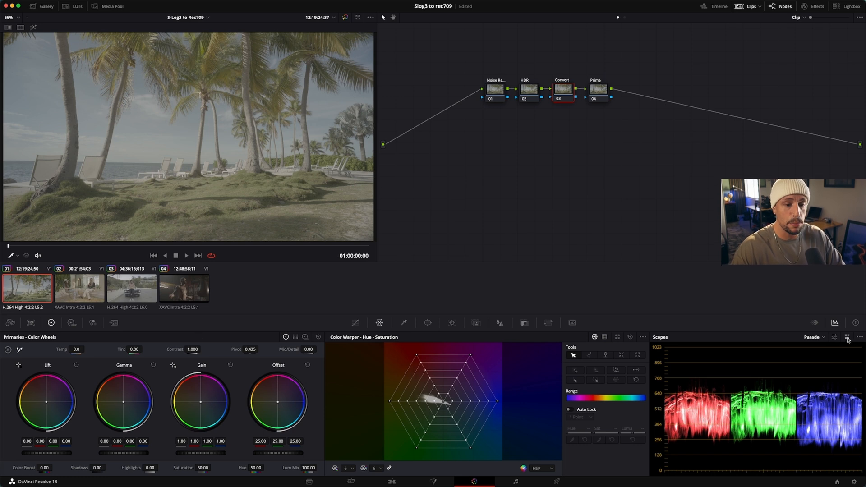
Step: Pop the scopes out into a floating window in the four-up layout
{"action": "left_click", "coordinate": [847, 337]}
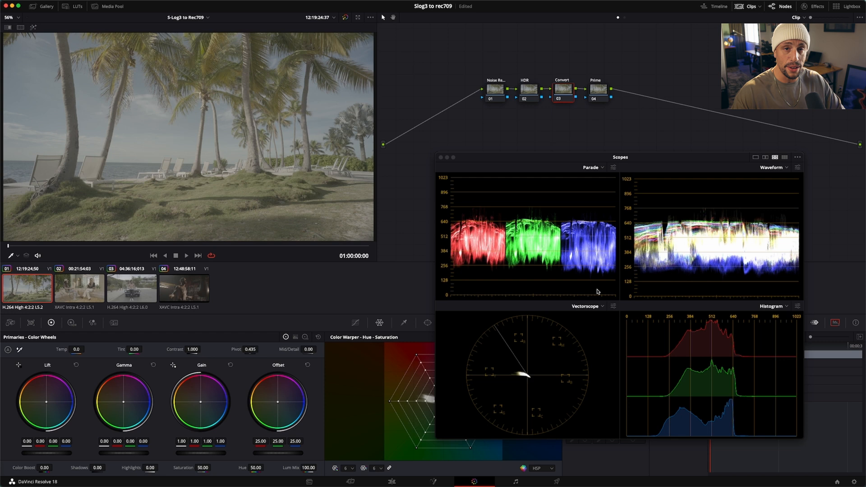
{"action": "left_click", "coordinate": [601, 168]}
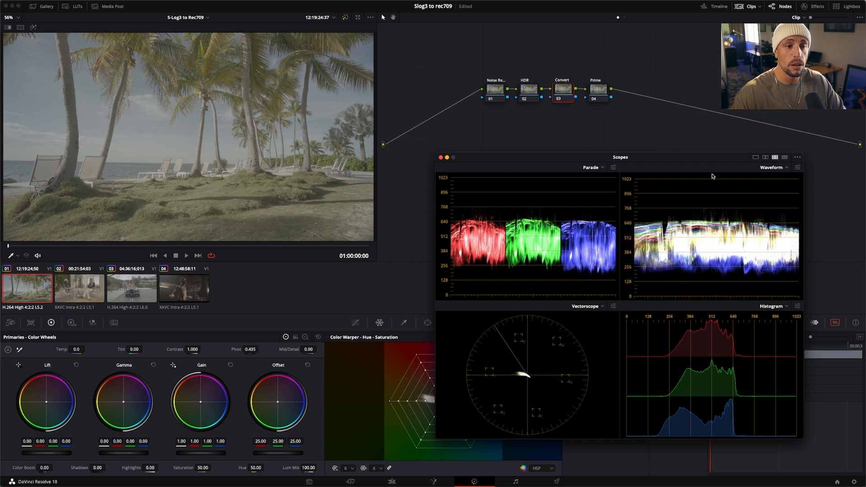
{"action": "mouse_move", "coordinate": [695, 331]}
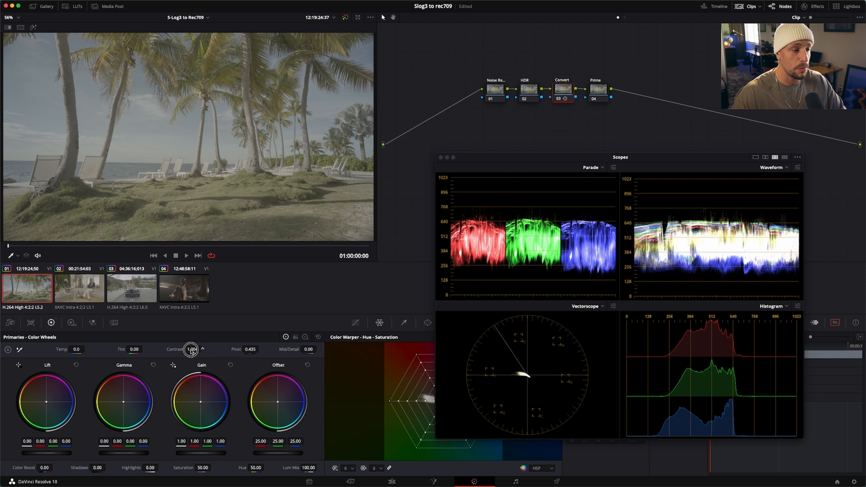
Step: Set the Convert node's Contrast to about 1.502 and Saturation to about 85.20
{"action": "left_click_drag", "start_coordinate": [191, 349], "coordinate": [211, 353]}
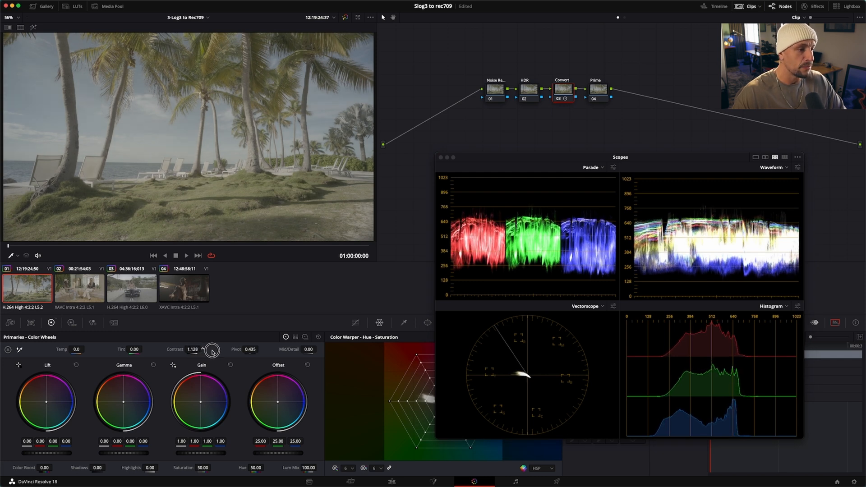
{"action": "left_click_drag", "start_coordinate": [212, 352], "coordinate": [242, 355]}
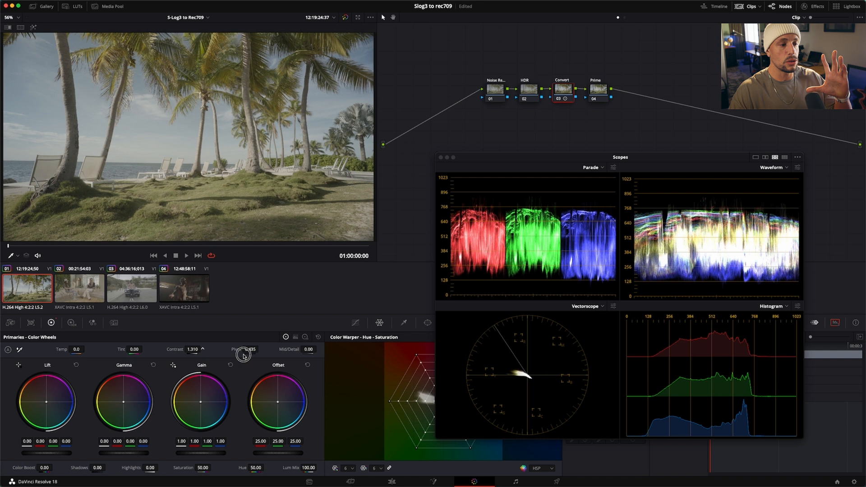
{"action": "left_click_drag", "start_coordinate": [252, 349], "coordinate": [257, 354]}
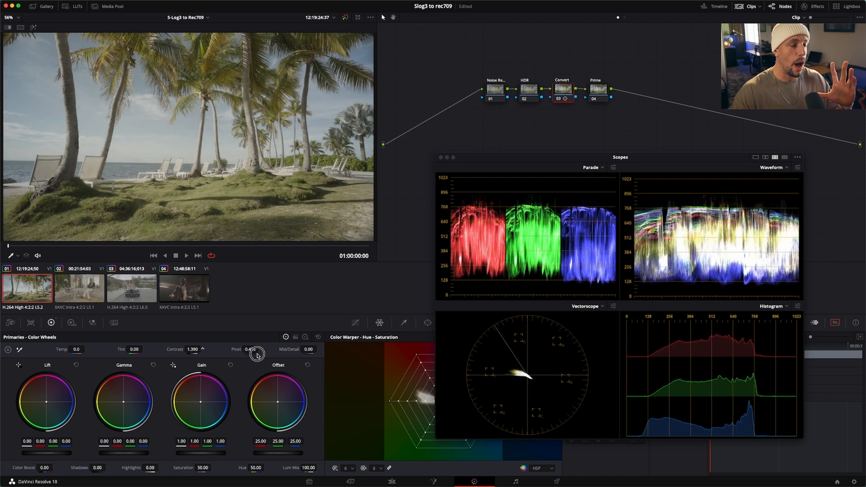
{"action": "left_click_drag", "start_coordinate": [257, 354], "coordinate": [265, 353]}
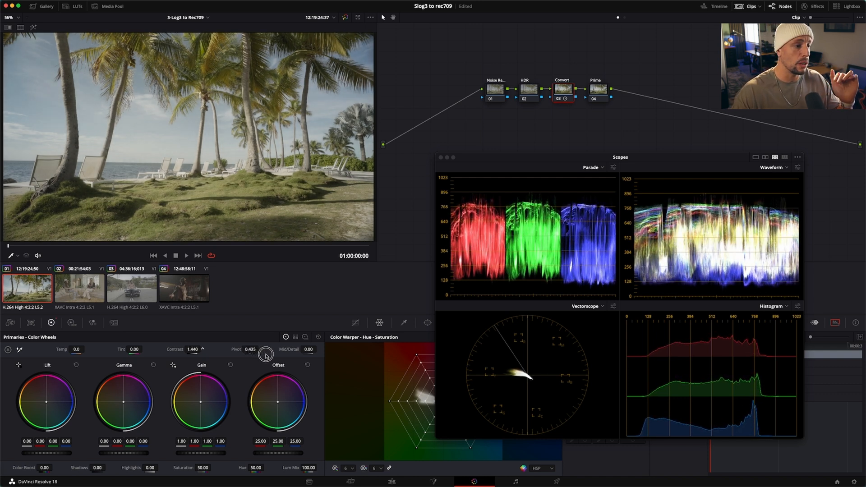
{"action": "left_click_drag", "start_coordinate": [265, 355], "coordinate": [268, 353]}
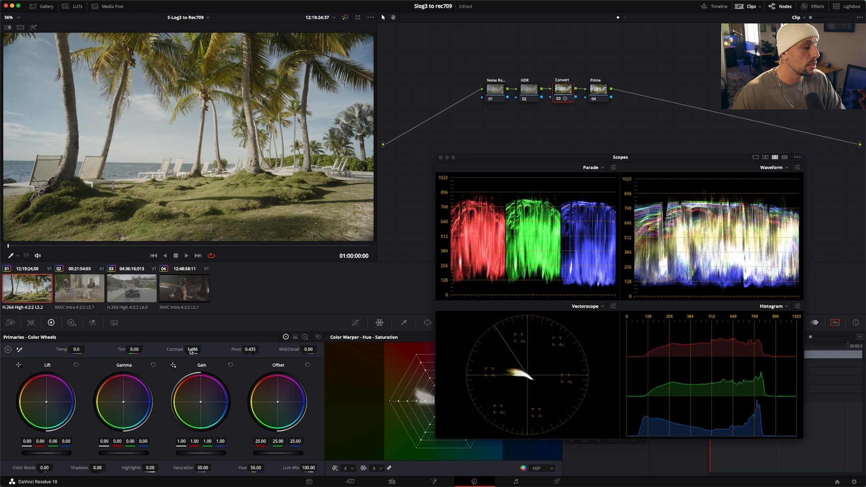
{"action": "left_click_drag", "start_coordinate": [193, 349], "coordinate": [195, 349]}
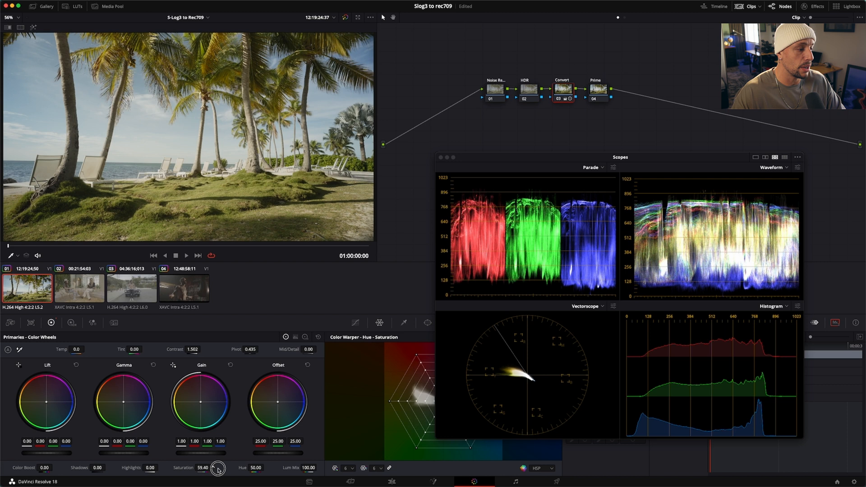
{"action": "left_click_drag", "start_coordinate": [219, 468], "coordinate": [260, 476]}
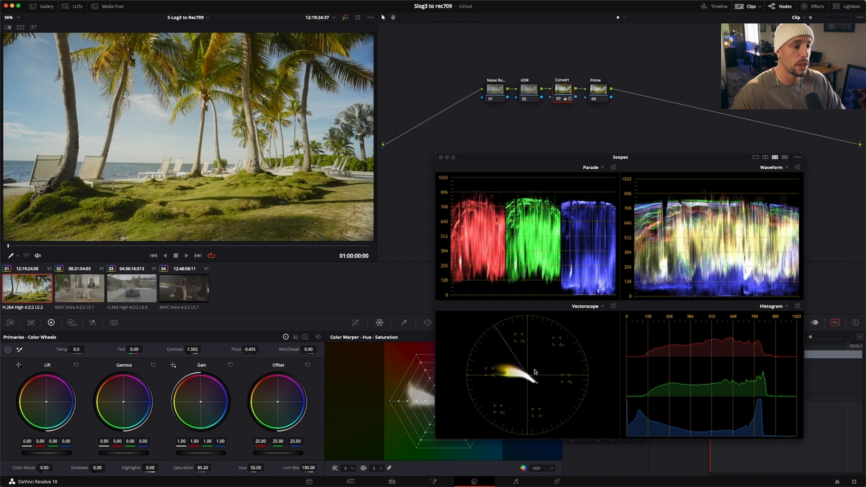
{"action": "mouse_move", "coordinate": [529, 360]}
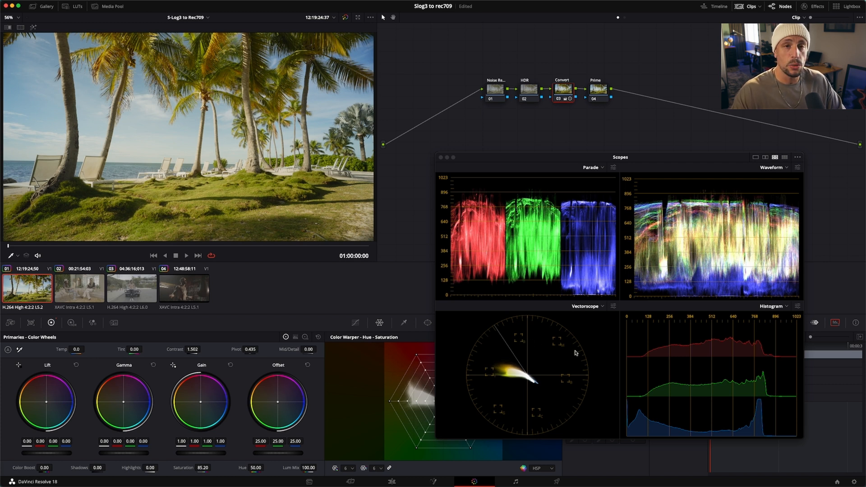
{"action": "mouse_move", "coordinate": [488, 375]}
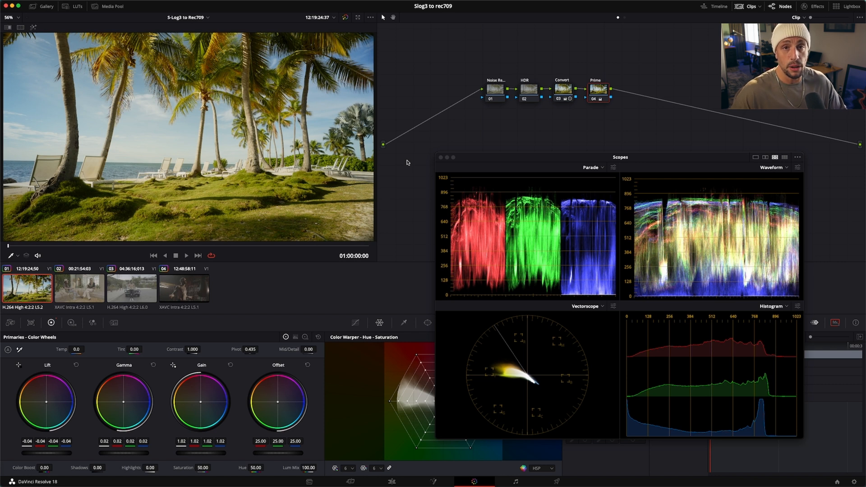
Step: Select the interview clip (02) and bring up the LUTs browser showing the FX3 Phantom G5 set
{"action": "left_click", "coordinate": [79, 288]}
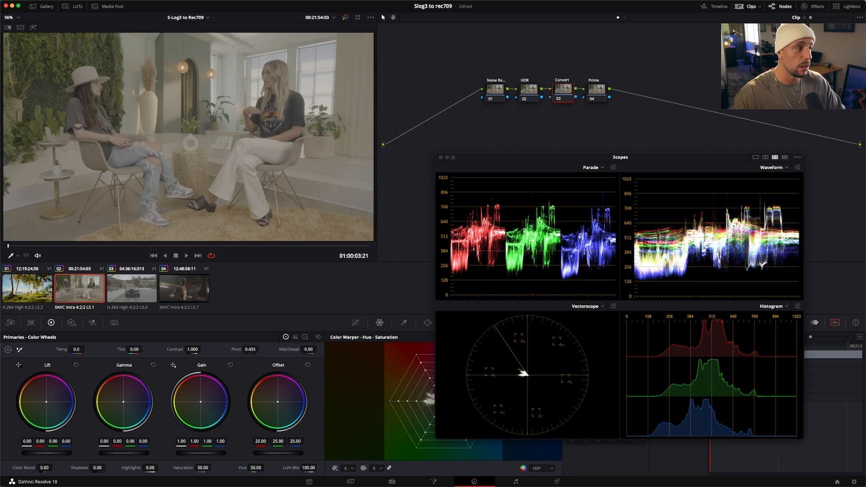
{"action": "left_click", "coordinate": [75, 7]}
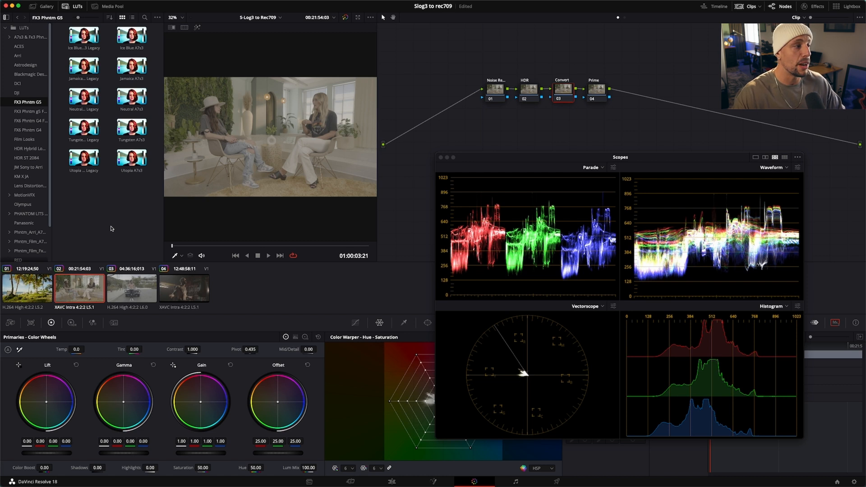
{"action": "mouse_move", "coordinate": [61, 160]}
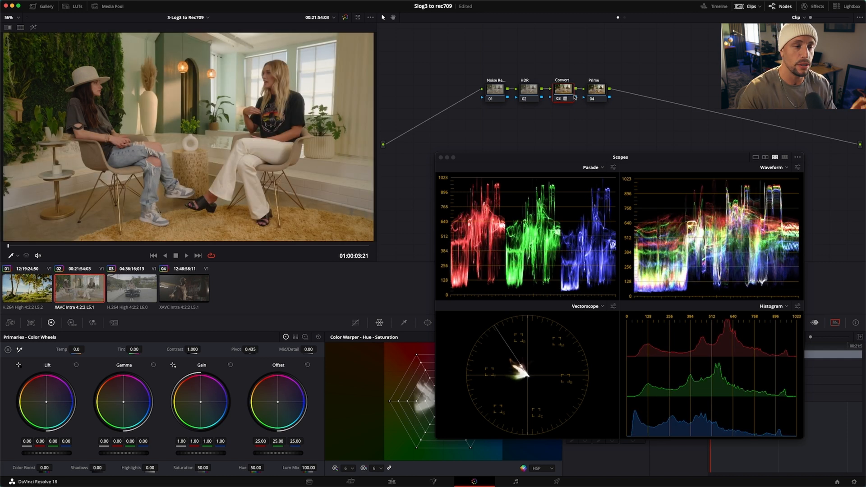
Step: On the Prime node set Contrast to 1.096, Gain to 1.09 and Saturation to 58.20
{"action": "left_click", "coordinate": [597, 89]}
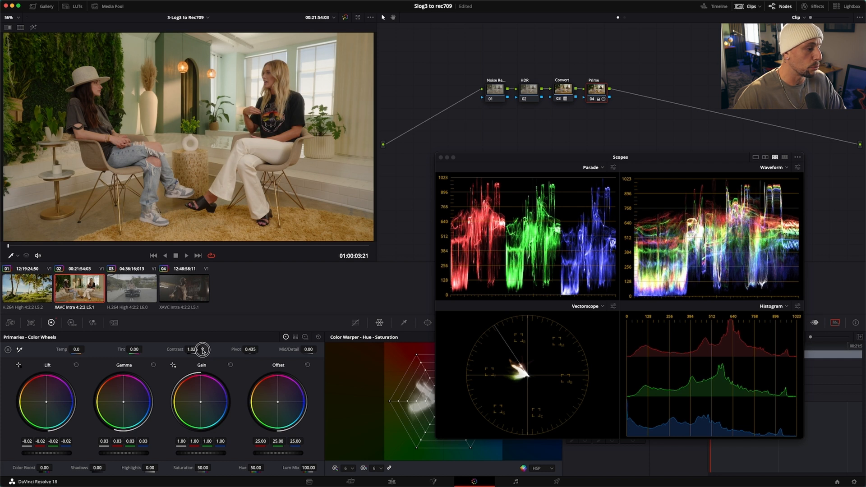
{"action": "left_click_drag", "start_coordinate": [202, 348], "coordinate": [198, 356]}
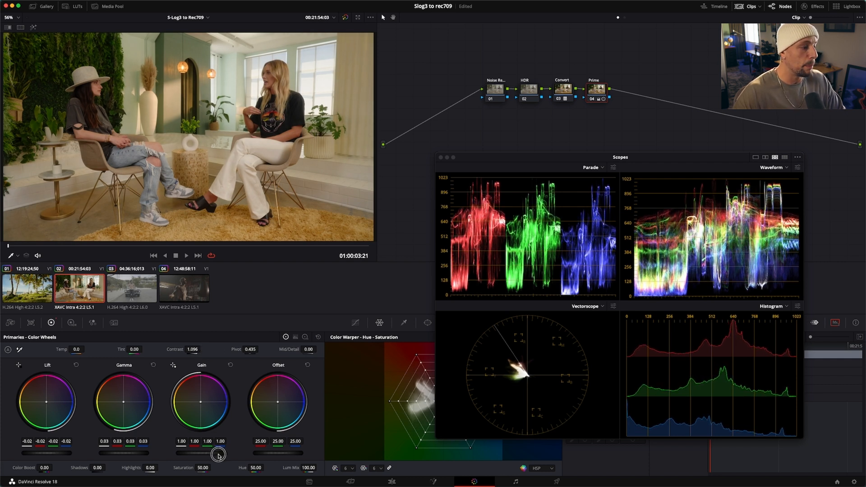
{"action": "left_click_drag", "start_coordinate": [219, 454], "coordinate": [249, 457]}
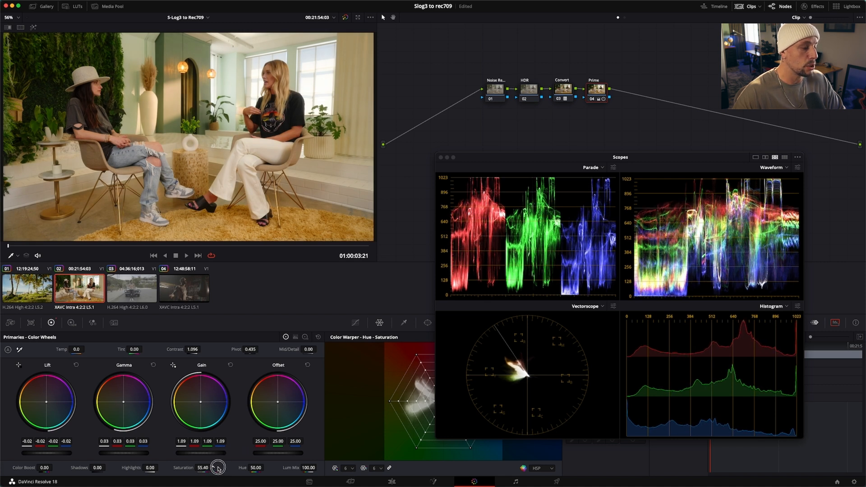
{"action": "left_click_drag", "start_coordinate": [218, 468], "coordinate": [208, 468]}
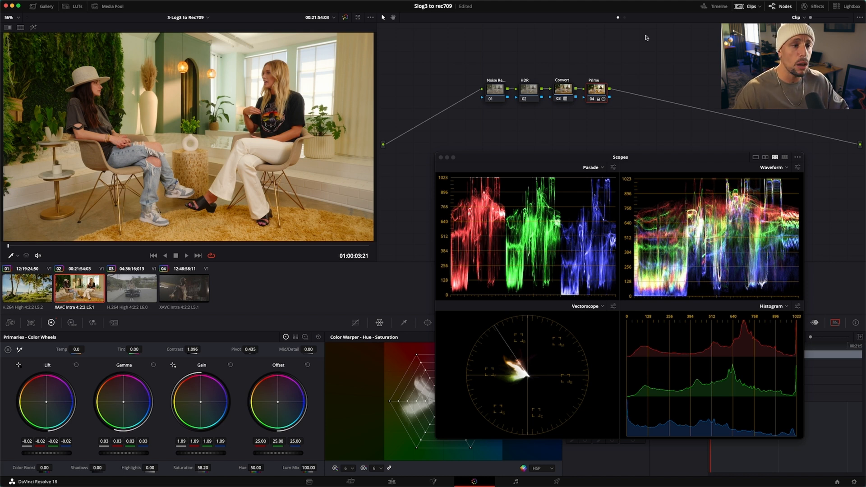
{"action": "mouse_move", "coordinate": [596, 89]}
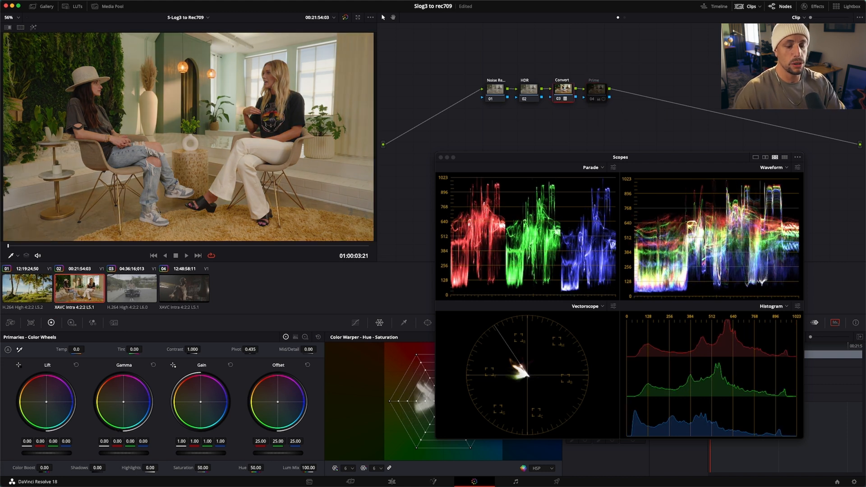
Step: Re-enable the interview clip's Prime node and select the car clip (03)
{"action": "left_click", "coordinate": [562, 88]}
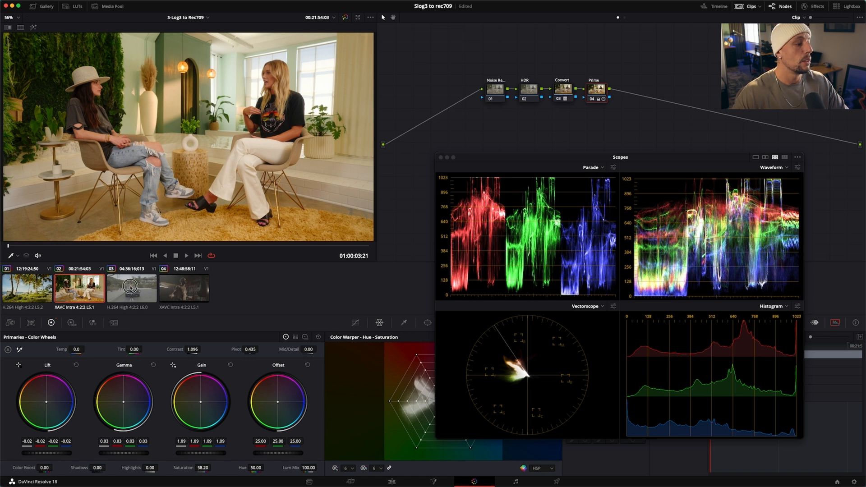
{"action": "left_click", "coordinate": [130, 286]}
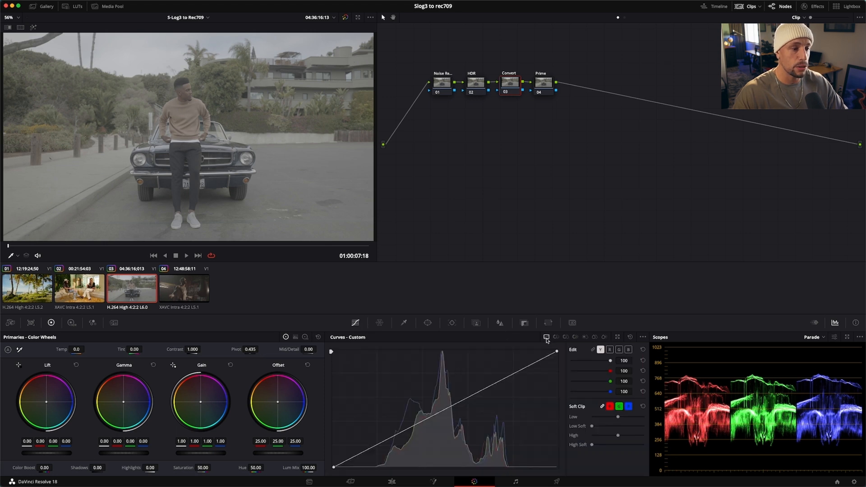
{"action": "mouse_move", "coordinate": [504, 413]}
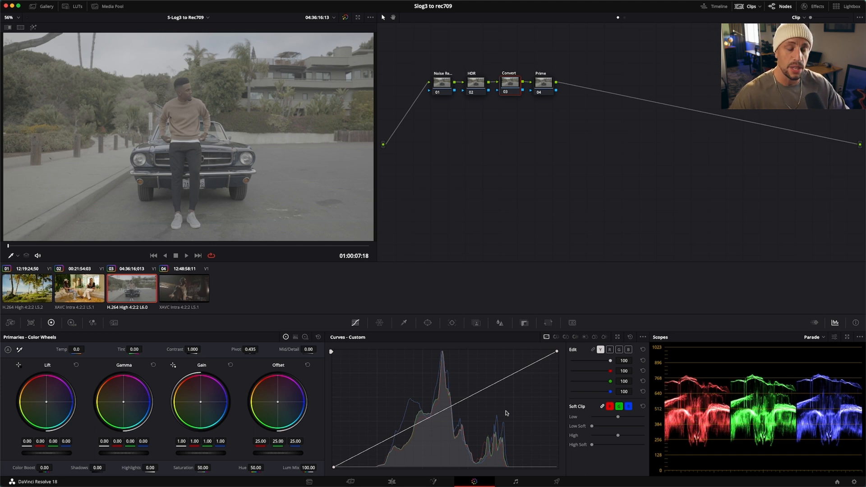
Step: Link the luma and color channels in the Convert node's Custom Curves palette
{"action": "left_click", "coordinate": [608, 350]}
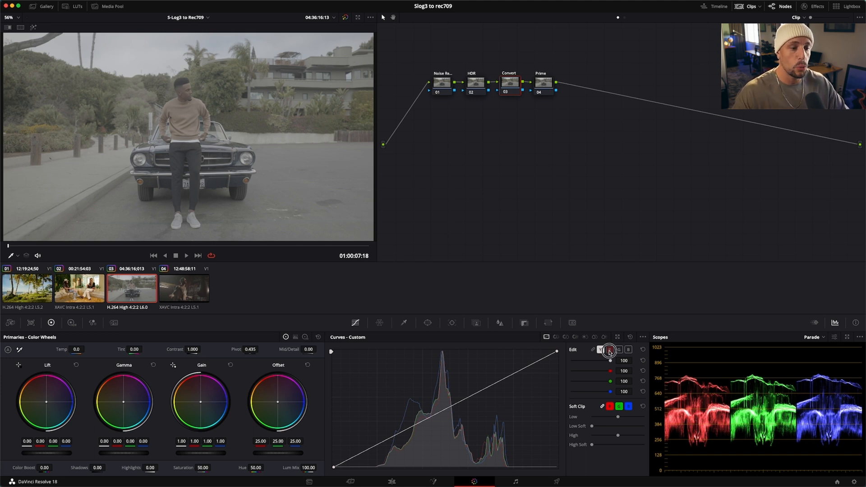
{"action": "left_click", "coordinate": [609, 348]}
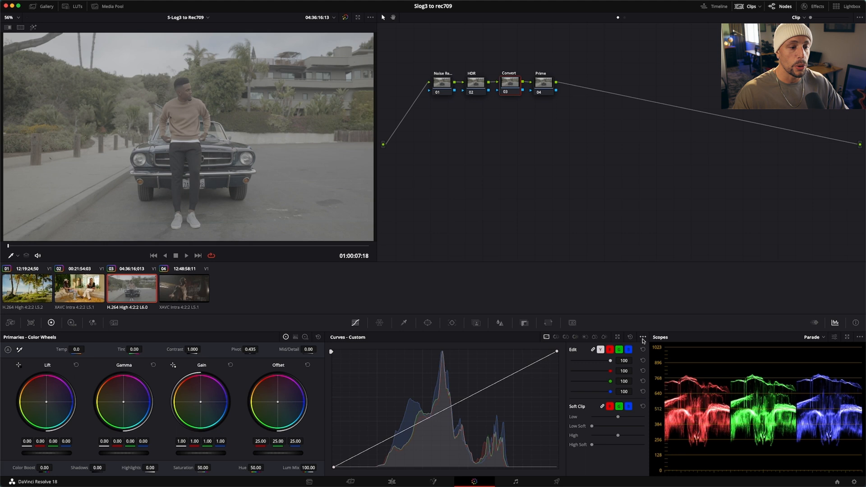
Step: Add default anchors and shape an S-curve: upper anchor raised, lower anchor pulled down
{"action": "left_click", "coordinate": [641, 337]}
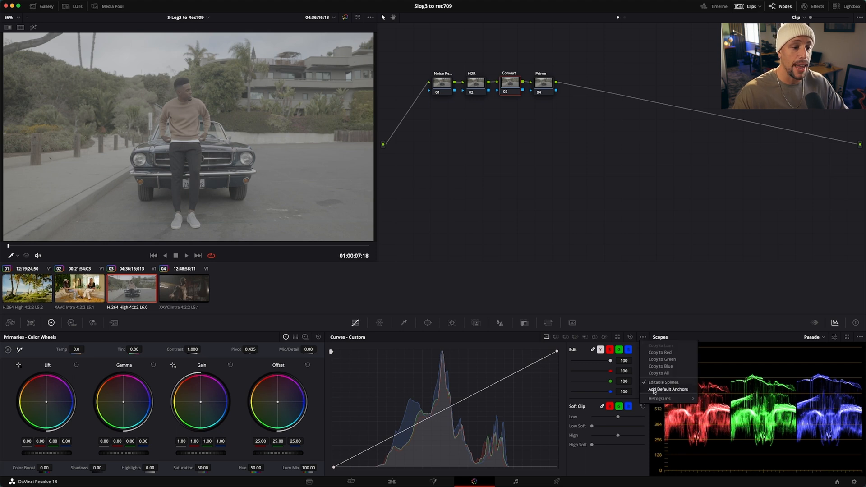
{"action": "left_click", "coordinate": [667, 389]}
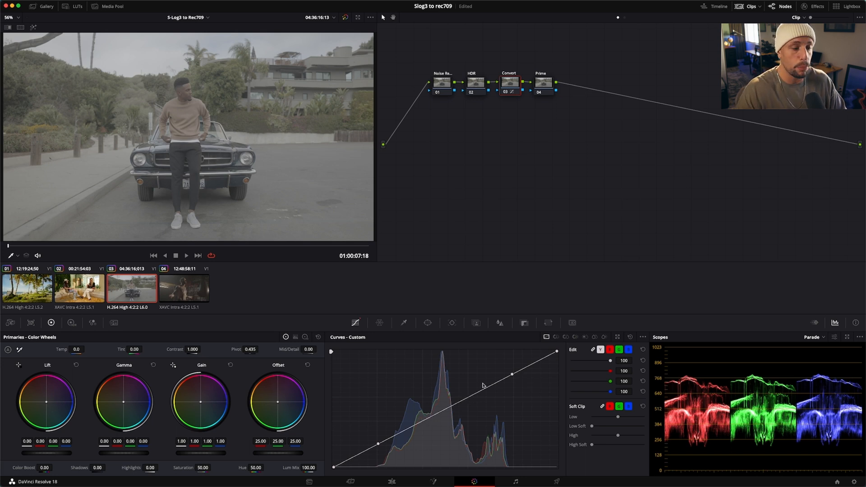
{"action": "left_click_drag", "start_coordinate": [511, 373], "coordinate": [507, 362]}
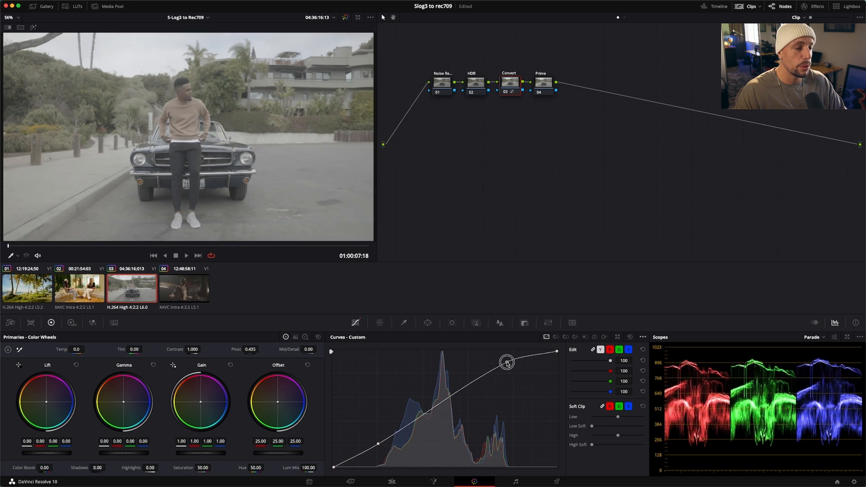
{"action": "left_click_drag", "start_coordinate": [506, 362], "coordinate": [379, 444]}
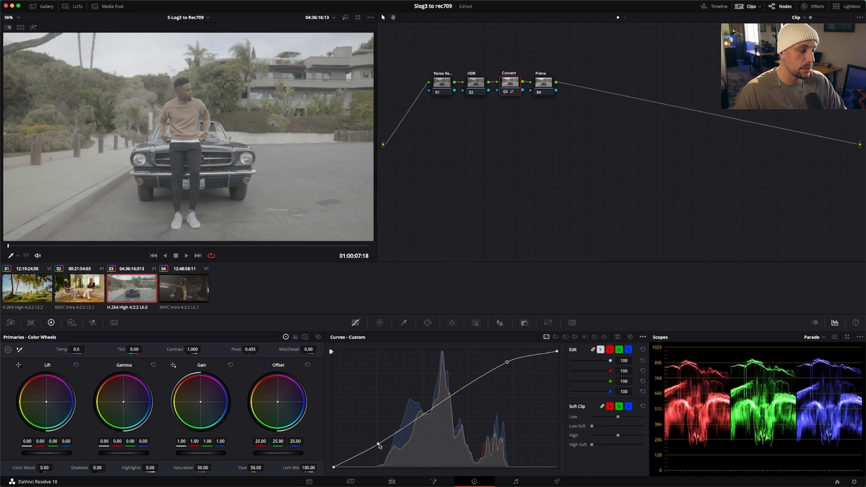
{"action": "left_click_drag", "start_coordinate": [378, 446], "coordinate": [387, 456]}
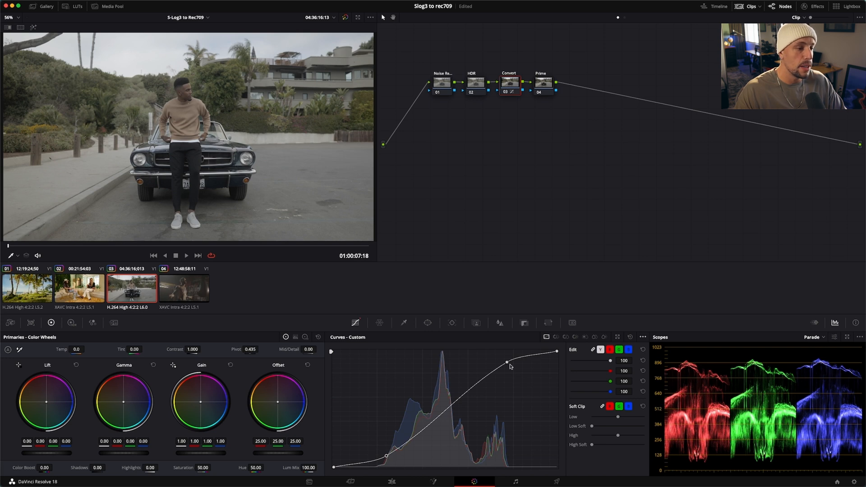
{"action": "left_click_drag", "start_coordinate": [505, 362], "coordinate": [491, 351]}
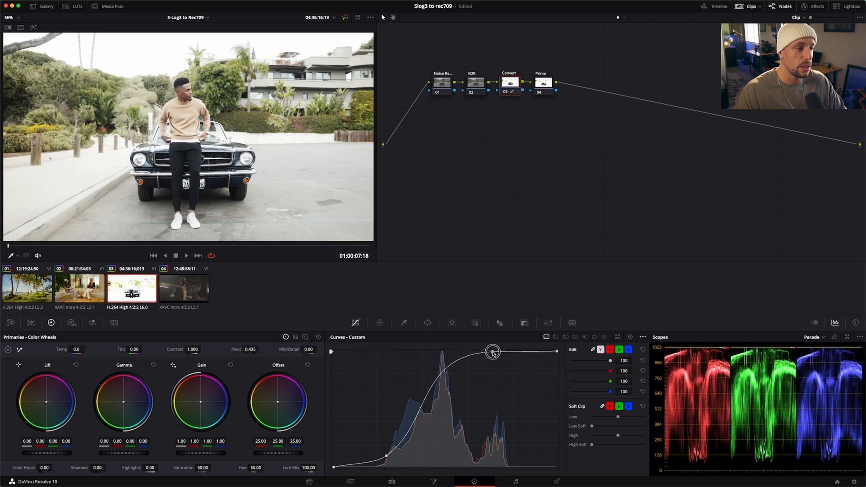
{"action": "left_click_drag", "start_coordinate": [492, 353], "coordinate": [508, 363]}
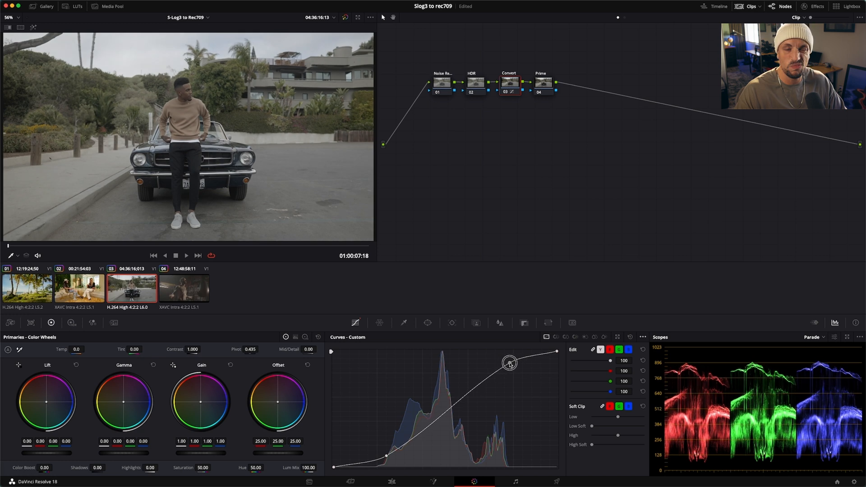
{"action": "left_click_drag", "start_coordinate": [508, 363], "coordinate": [504, 358]}
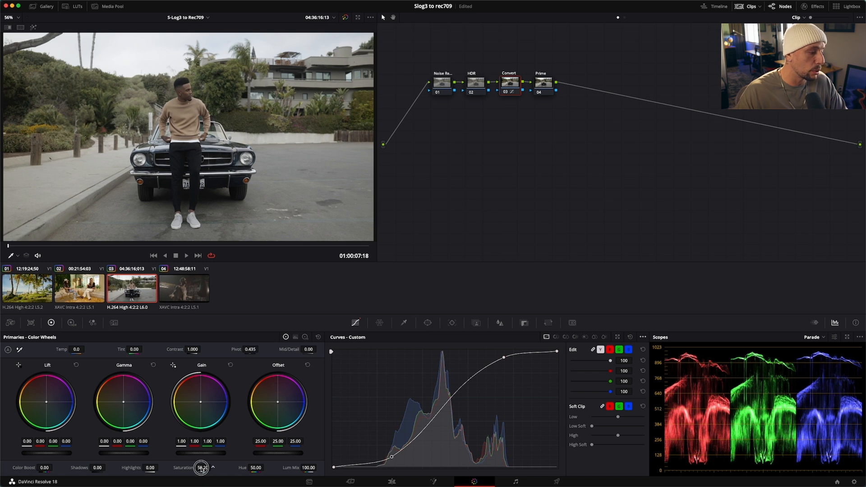
Step: Raise saturation, brighten the midtones slightly and nudge lift on the car clip's Prime node
{"action": "left_click_drag", "start_coordinate": [201, 468], "coordinate": [244, 468]}
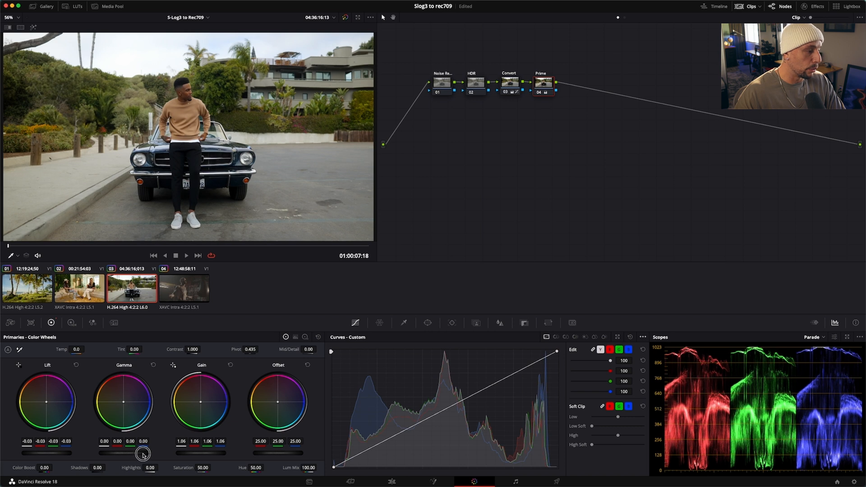
{"action": "left_click_drag", "start_coordinate": [124, 453], "coordinate": [132, 453]}
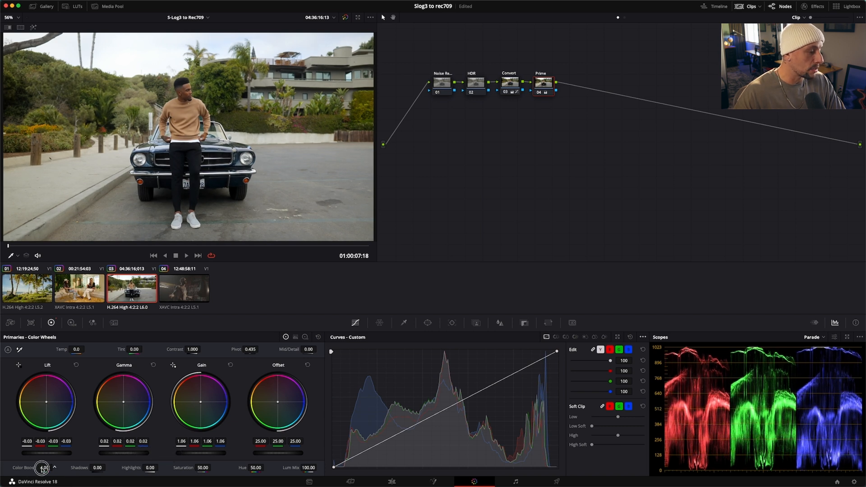
{"action": "left_click_drag", "start_coordinate": [43, 468], "coordinate": [50, 468]}
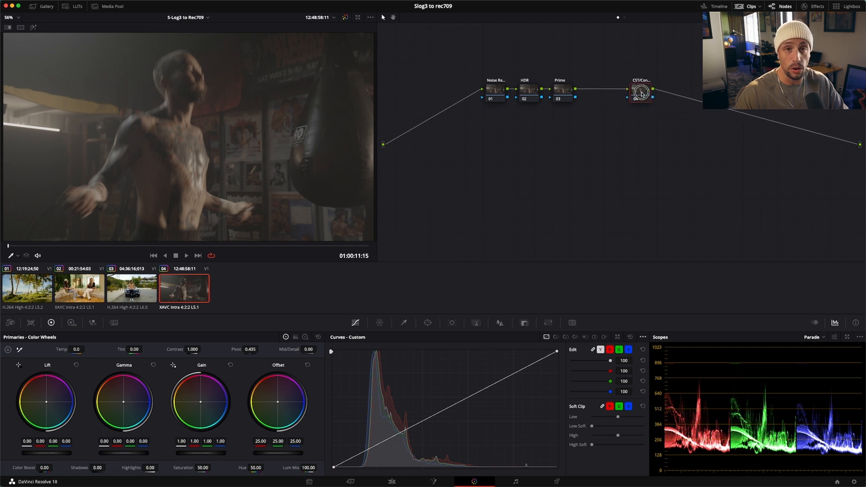
Step: Reposition the CST node and drop a Color Space Transform from Resolve FX Color onto it
{"action": "left_click_drag", "start_coordinate": [640, 92], "coordinate": [628, 94]}
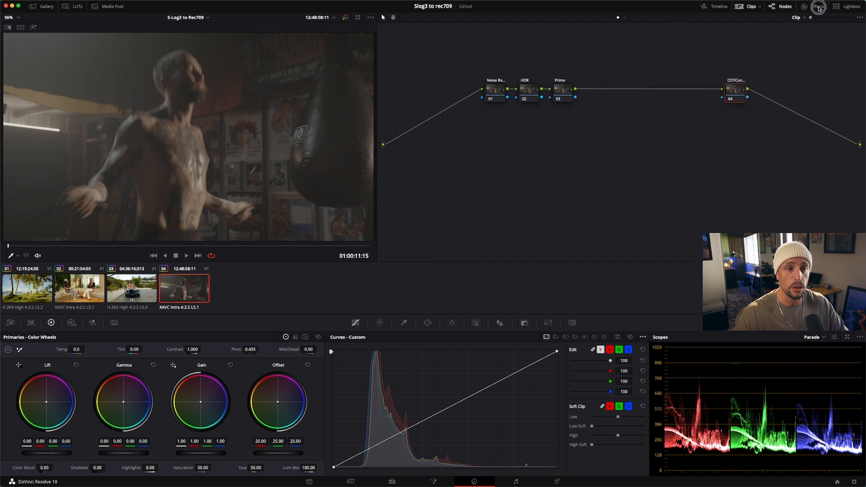
{"action": "left_click", "coordinate": [813, 7]}
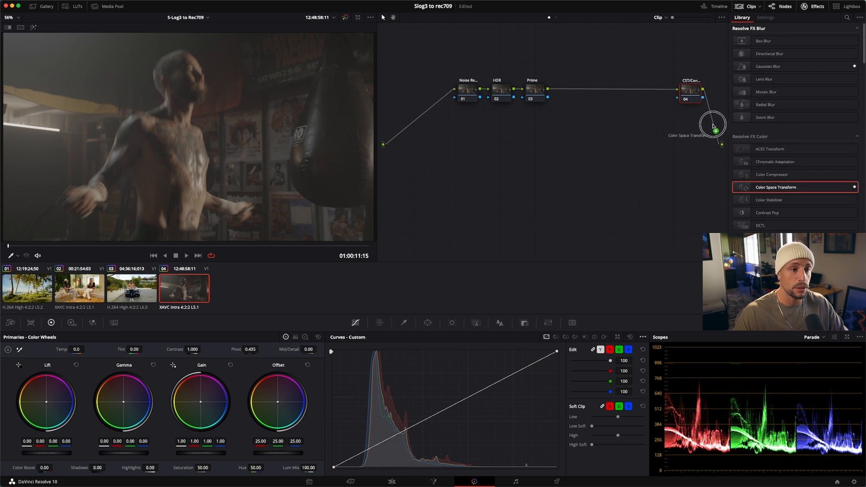
{"action": "left_click", "coordinate": [765, 18]}
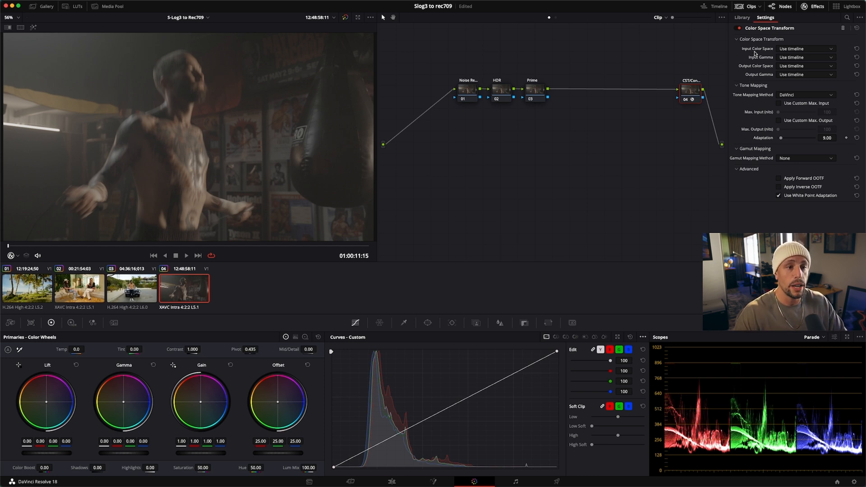
Step: Set CST input to Sony S-Gamut3.Cine / S-Log3 and output gamma to Rec.709
{"action": "left_click", "coordinate": [805, 48]}
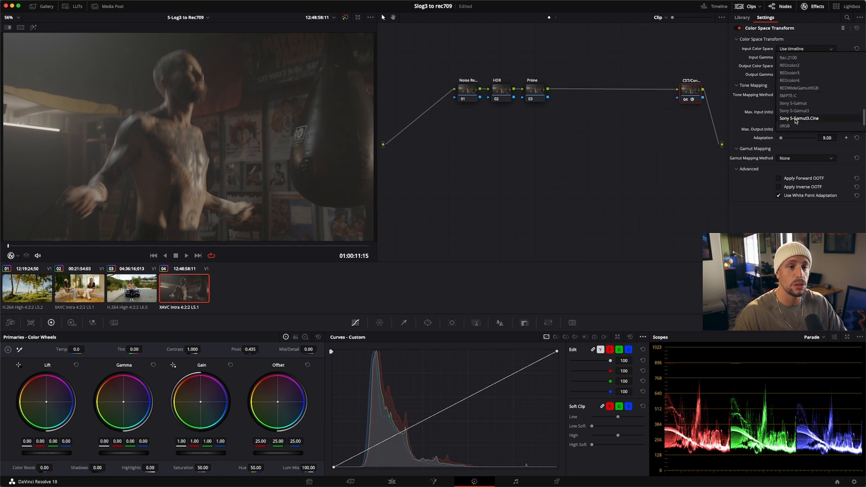
{"action": "left_click", "coordinate": [797, 118]}
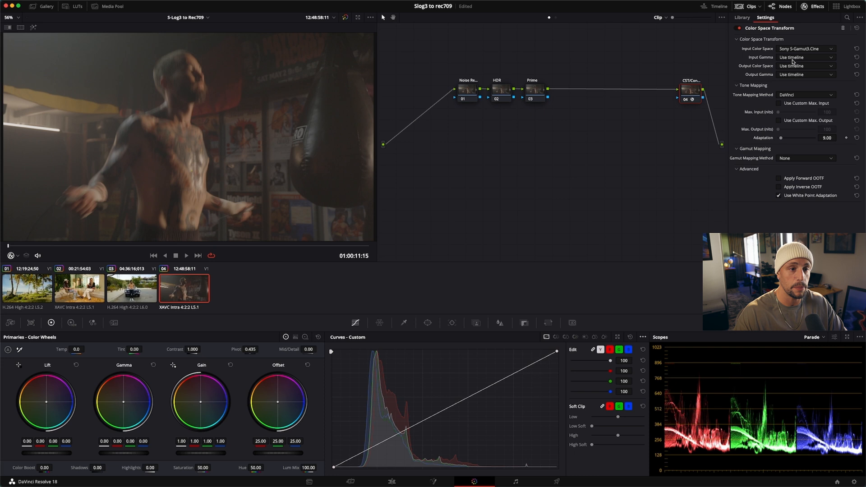
{"action": "left_click", "coordinate": [804, 57]}
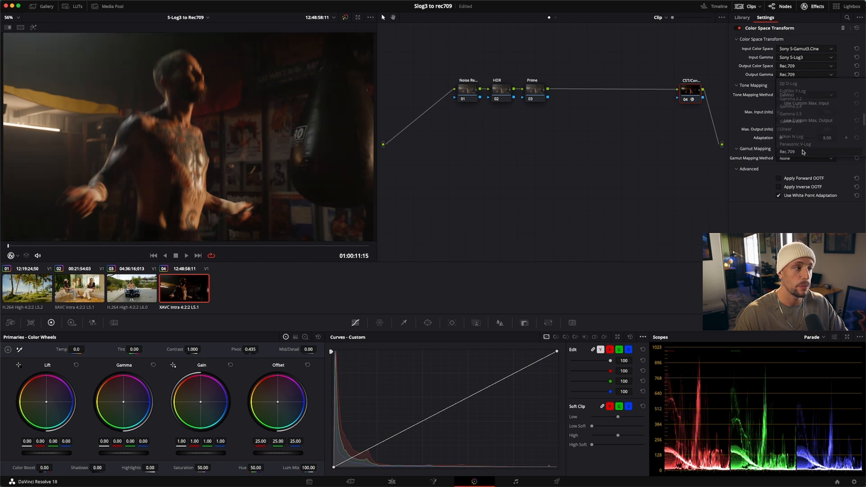
{"action": "left_click", "coordinate": [786, 94]}
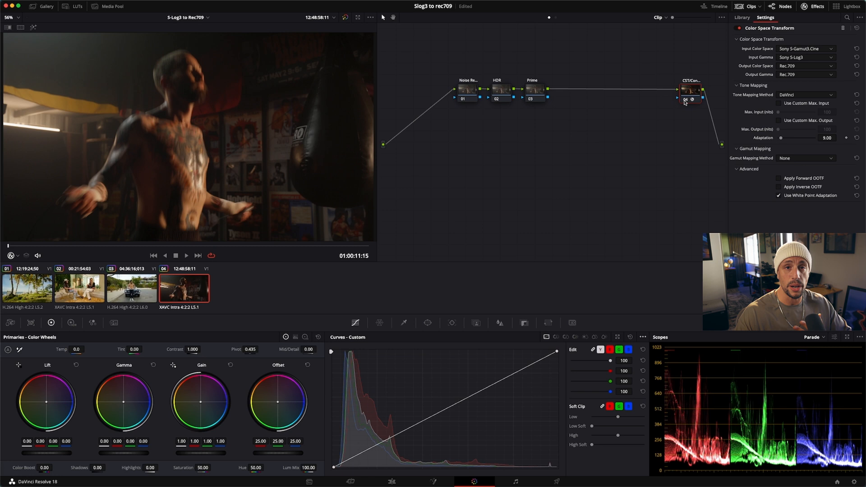
{"action": "left_click", "coordinate": [741, 17]}
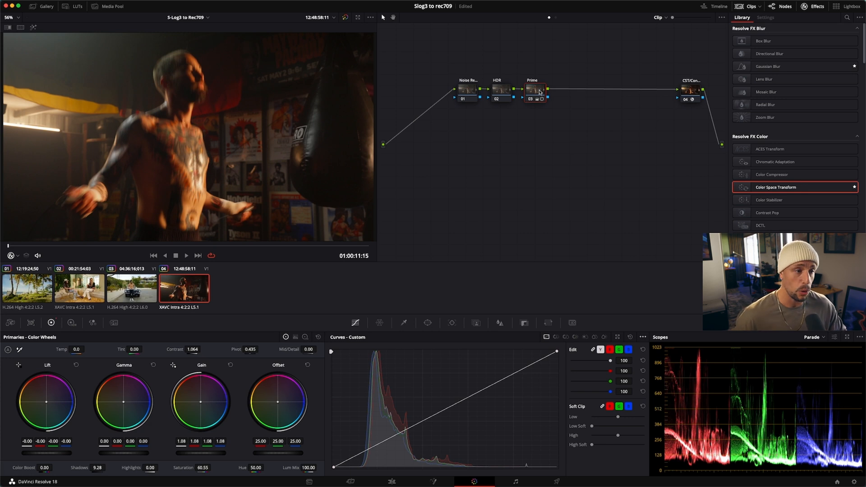
Step: Reset the Prime node's grade and clear the transform's input settings
{"action": "right_click", "coordinate": [533, 89]}
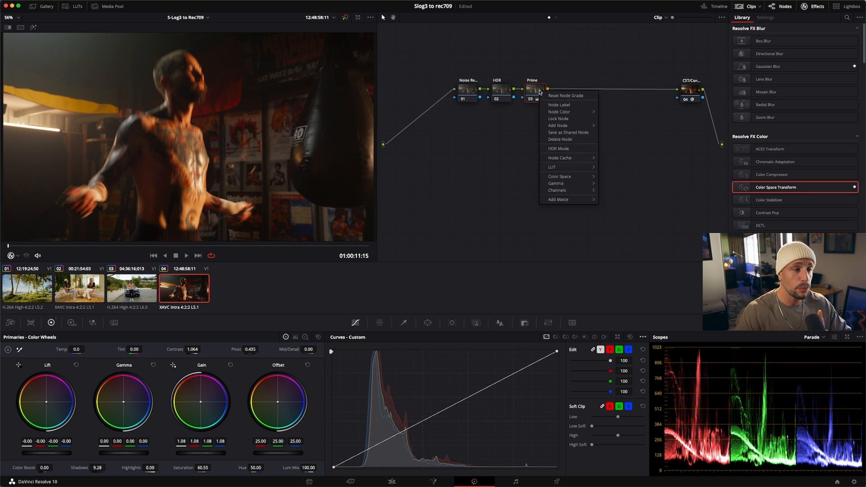
{"action": "left_click", "coordinate": [689, 89]}
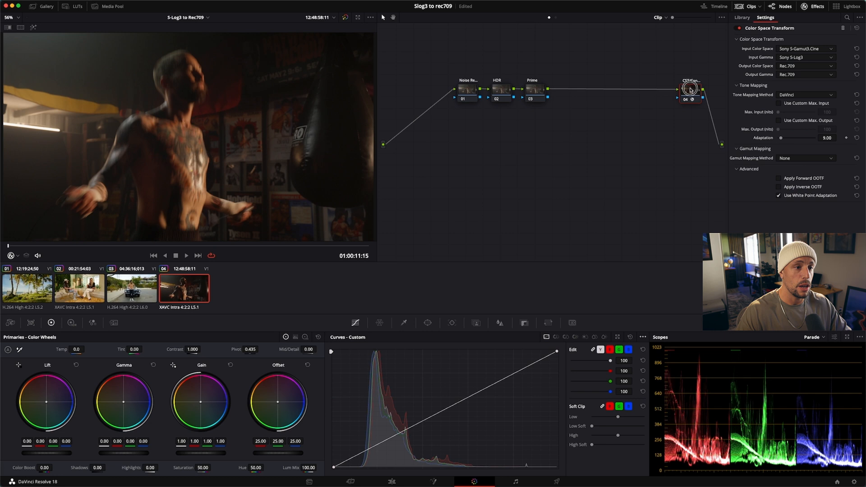
{"action": "left_click", "coordinate": [803, 49]}
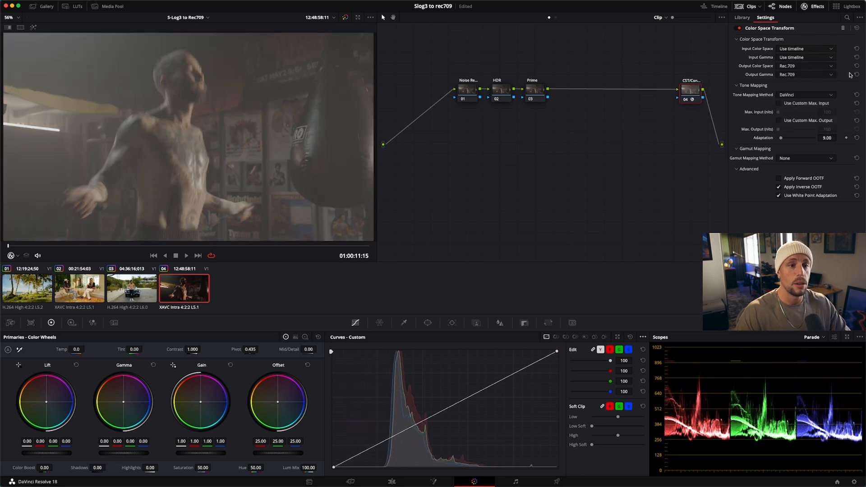
Step: Set the CST input color space to ARRI Wide Gamut 3 and choose ARRI LogC3 gamma
{"action": "left_click", "coordinate": [804, 49]}
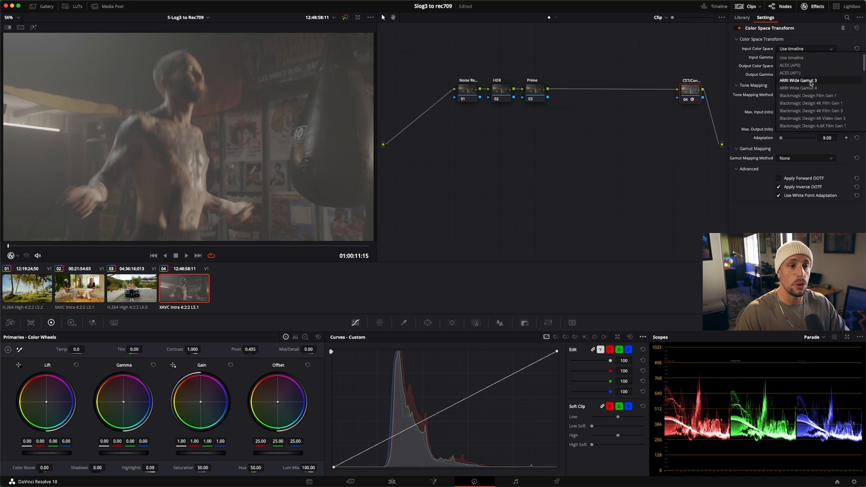
{"action": "left_click", "coordinate": [799, 80]}
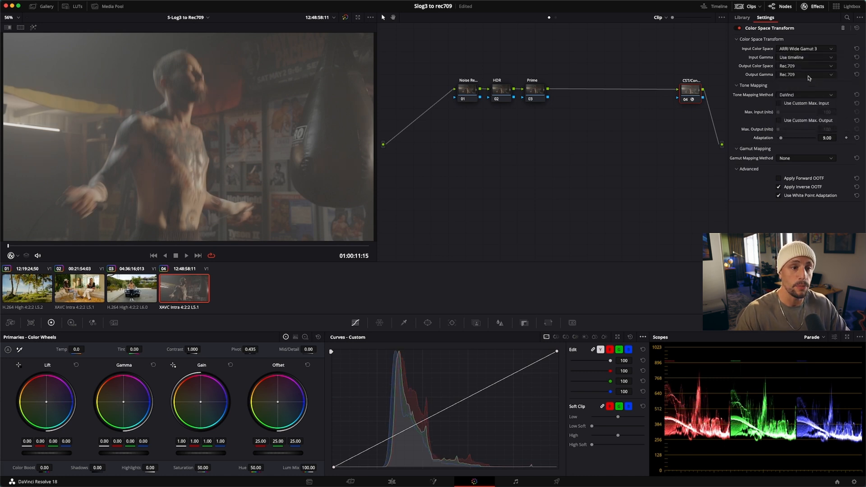
{"action": "left_click", "coordinate": [806, 57]}
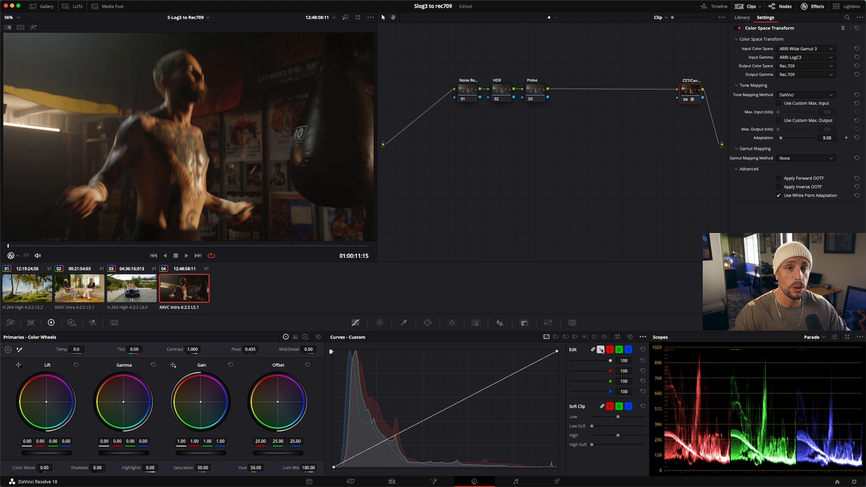
{"action": "mouse_move", "coordinate": [600, 349]}
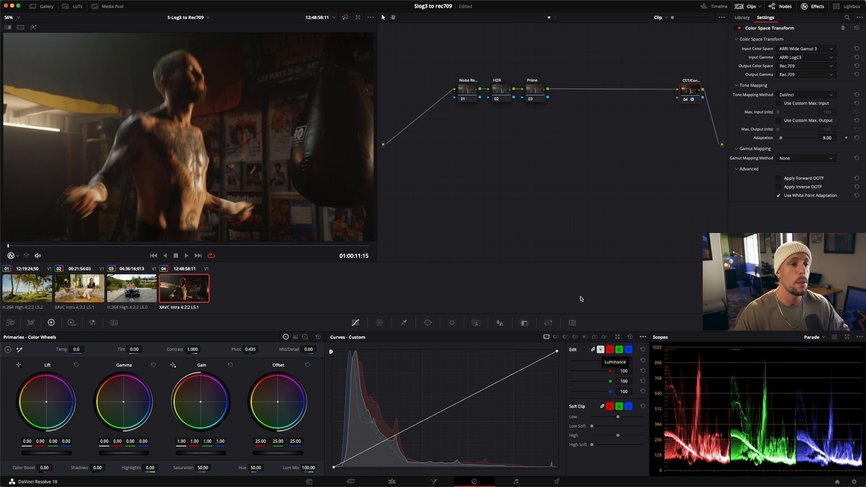
Step: On Prime's Log wheels push shadows toward blue and midtones toward orange
{"action": "left_click", "coordinate": [741, 17]}
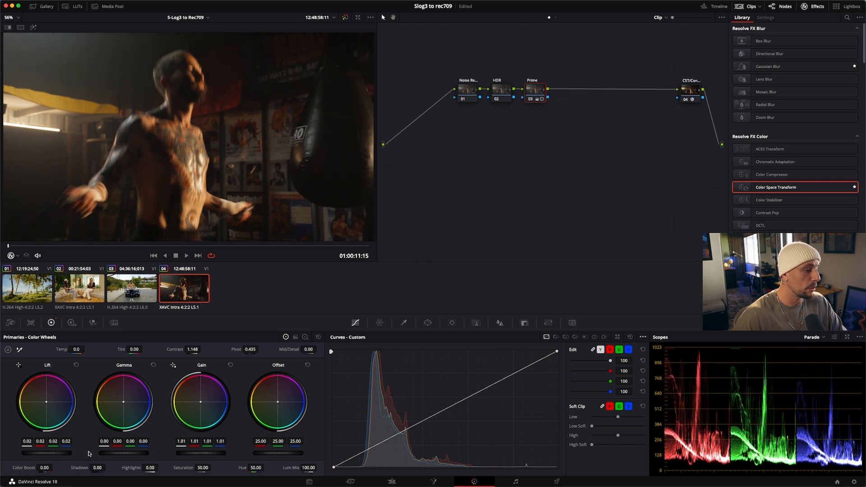
{"action": "left_click_drag", "start_coordinate": [123, 452], "coordinate": [110, 457]}
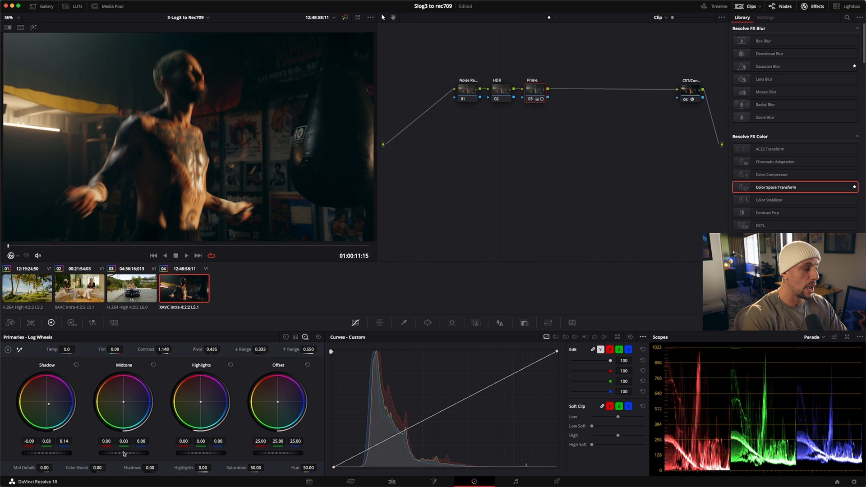
{"action": "left_click_drag", "start_coordinate": [123, 402], "coordinate": [119, 397]}
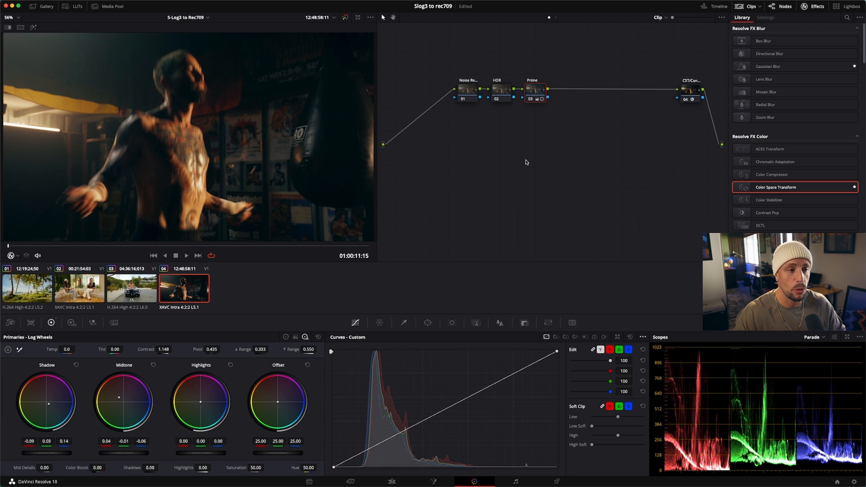
{"action": "mouse_move", "coordinate": [581, 101]}
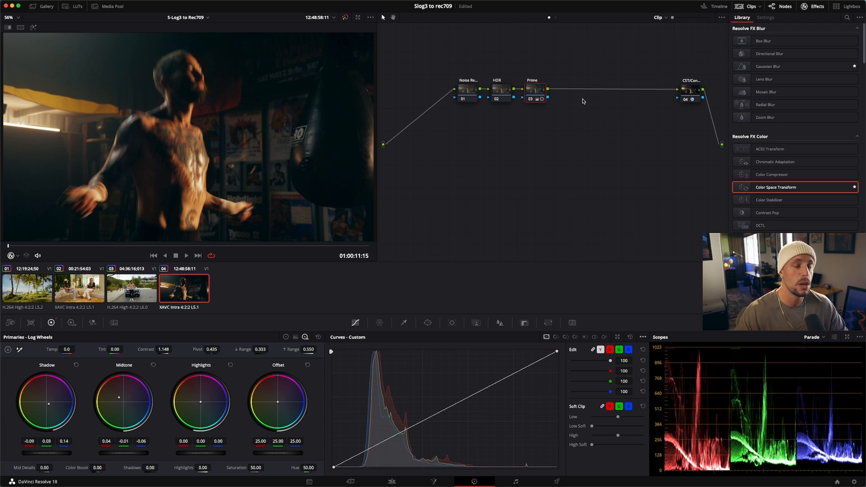